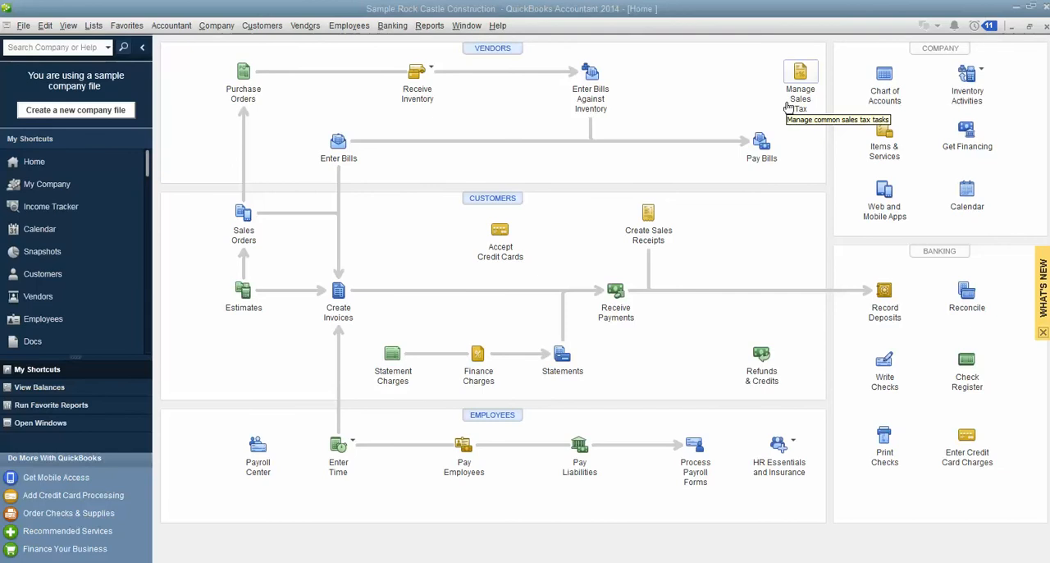
{"action": "mouse_move", "coordinate": [801, 98]}
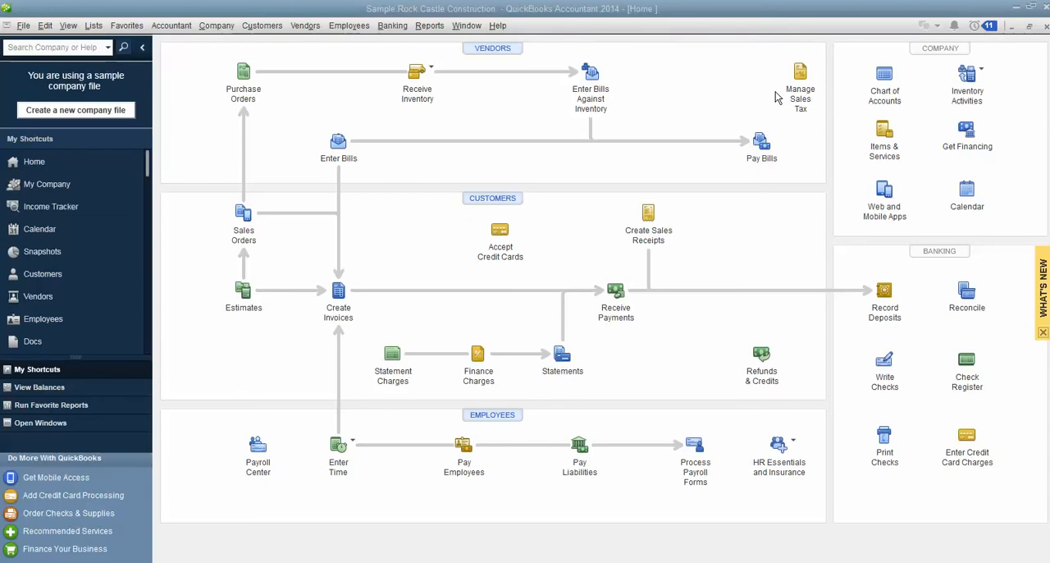
{"action": "mouse_move", "coordinate": [685, 93]}
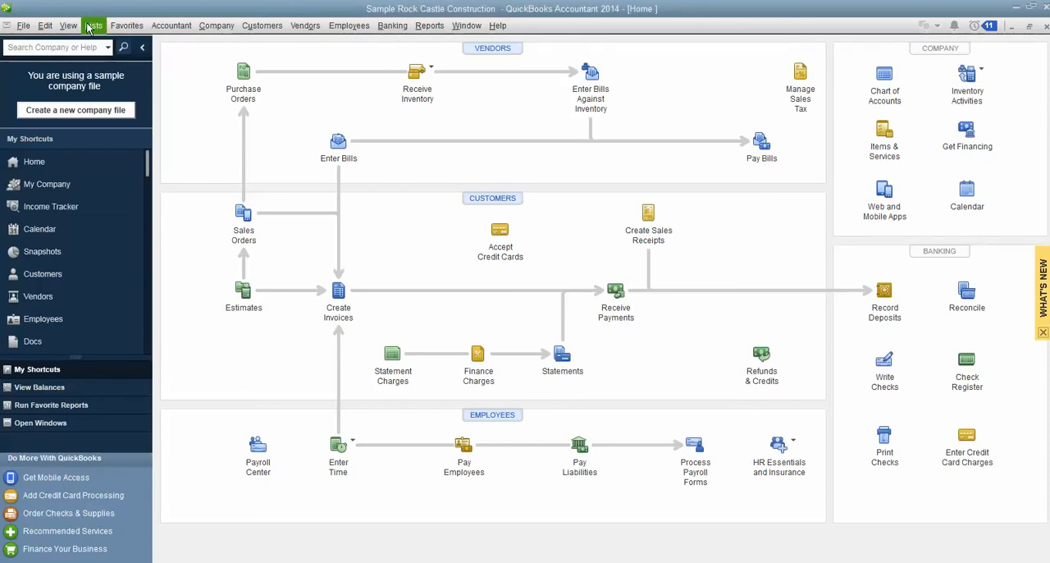
- Show the Class List via Lists > Class List and select the New Your Office class
{"action": "left_click", "coordinate": [93, 26]}
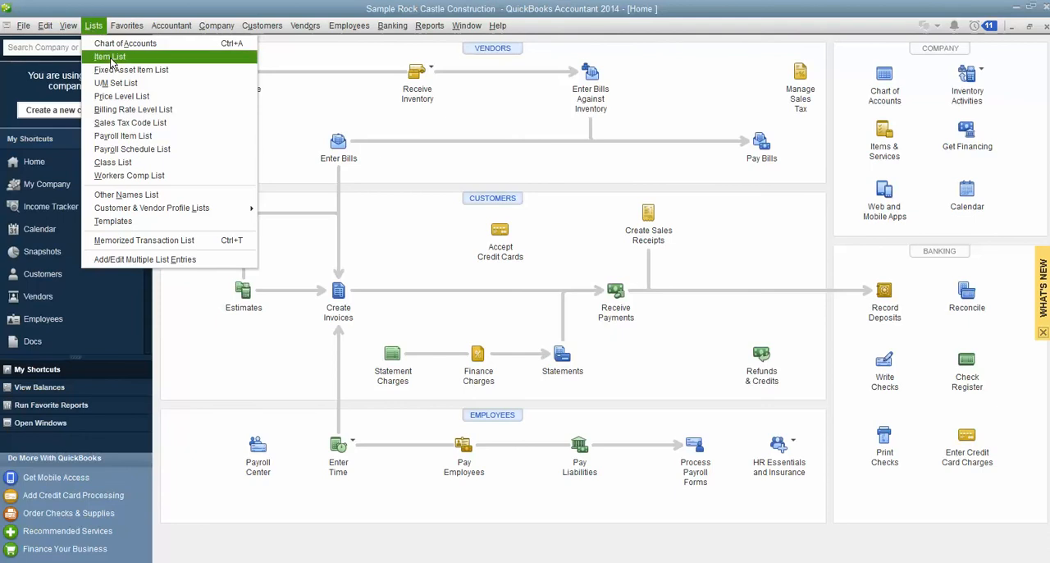
{"action": "mouse_move", "coordinate": [112, 161]}
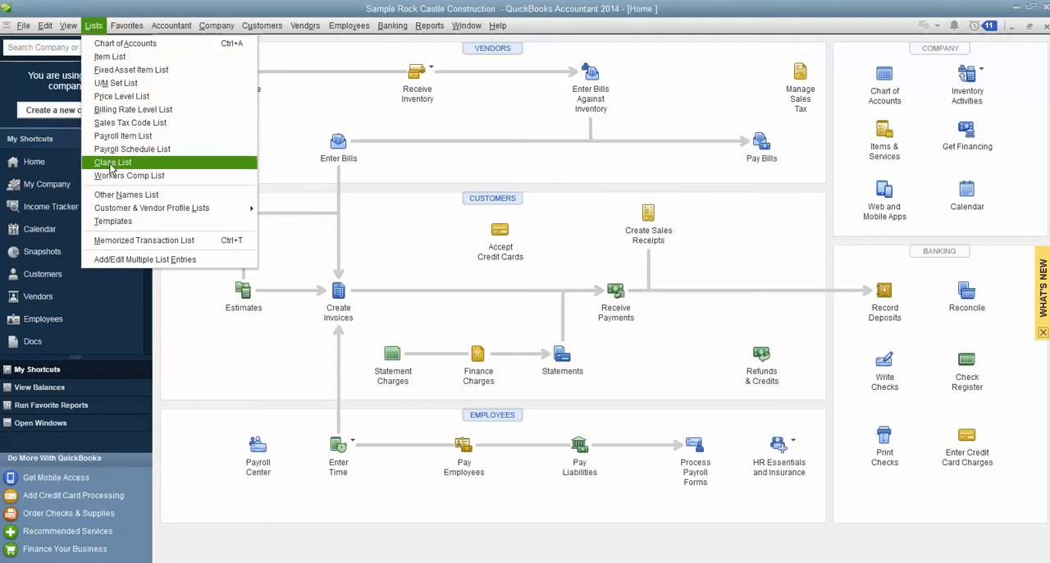
{"action": "left_click", "coordinate": [112, 161]}
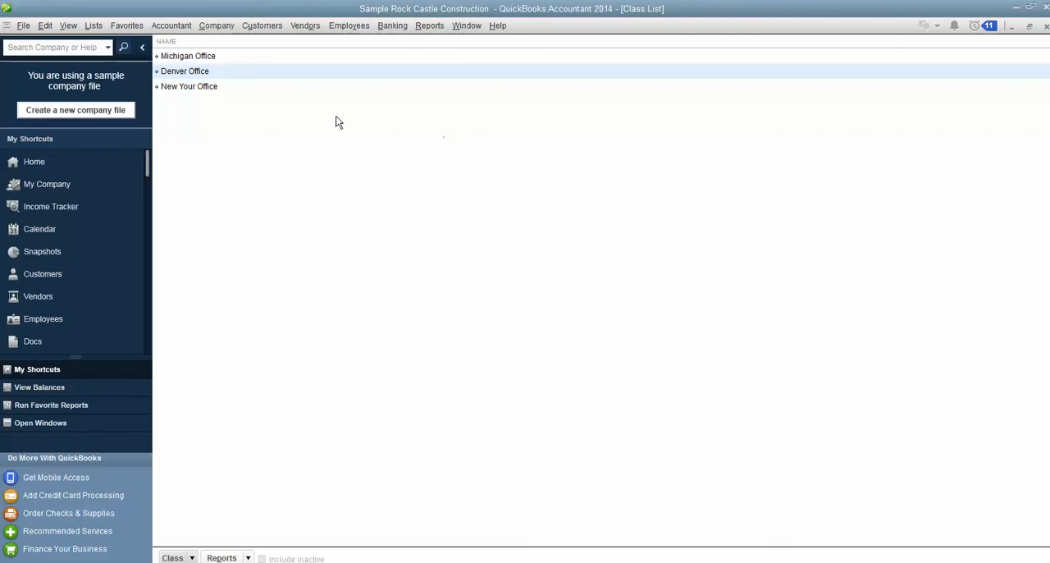
{"action": "mouse_move", "coordinate": [194, 545]}
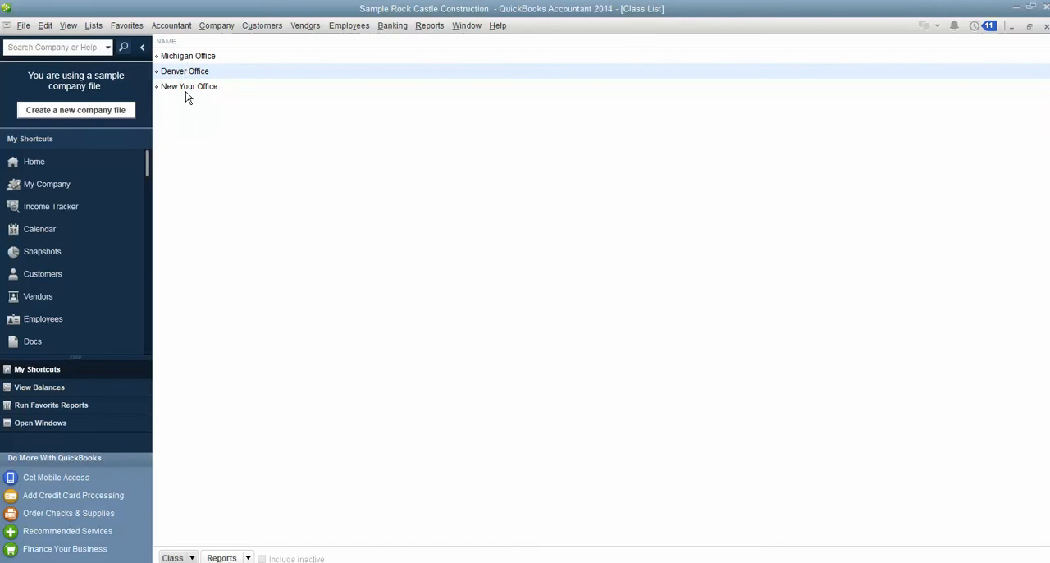
{"action": "left_click", "coordinate": [188, 85]}
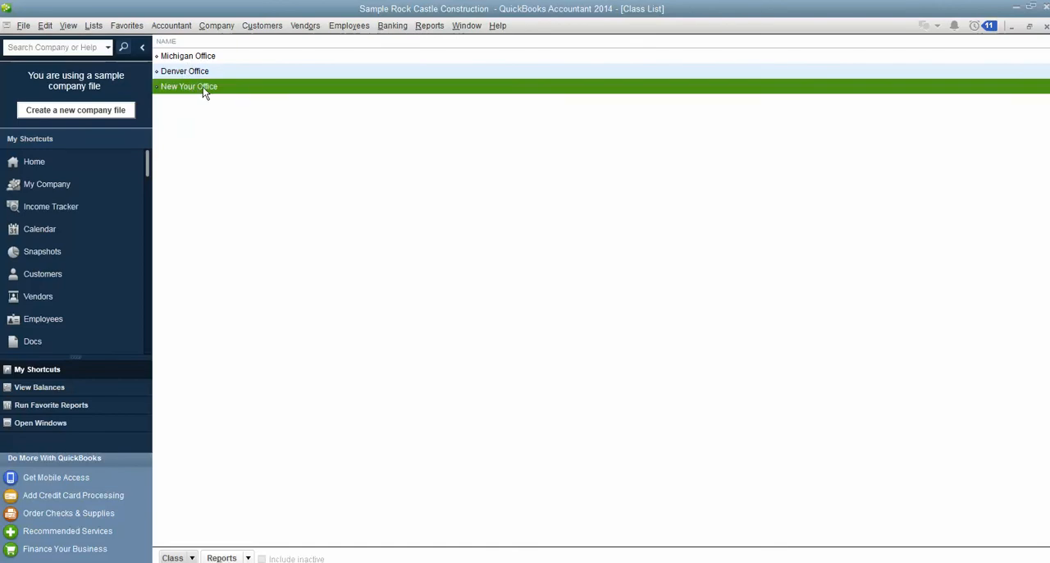
{"action": "mouse_move", "coordinate": [200, 95]}
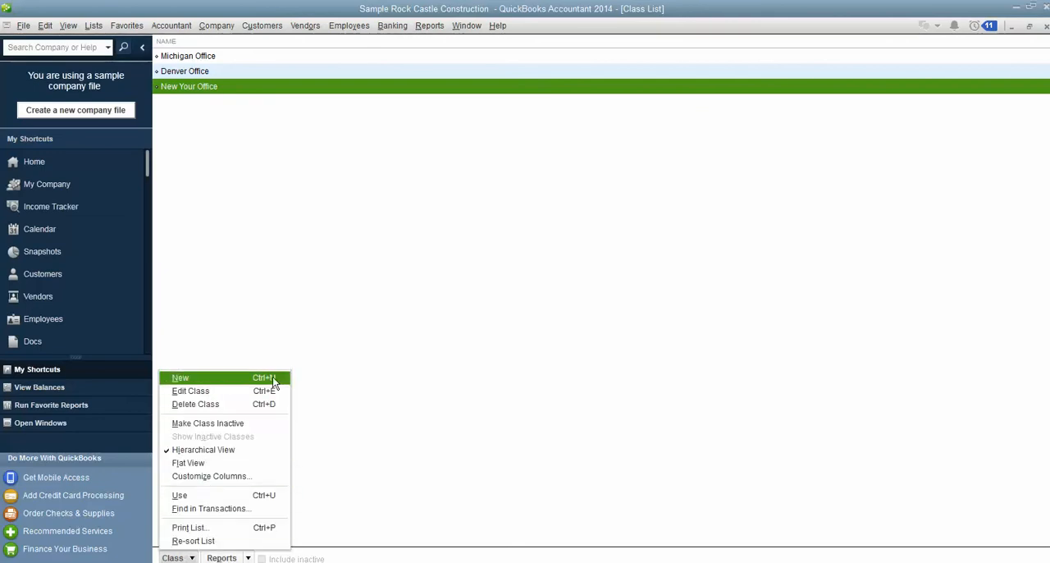
- Start a new class, cancel it, and close the Class List to return home
{"action": "left_click", "coordinate": [181, 378]}
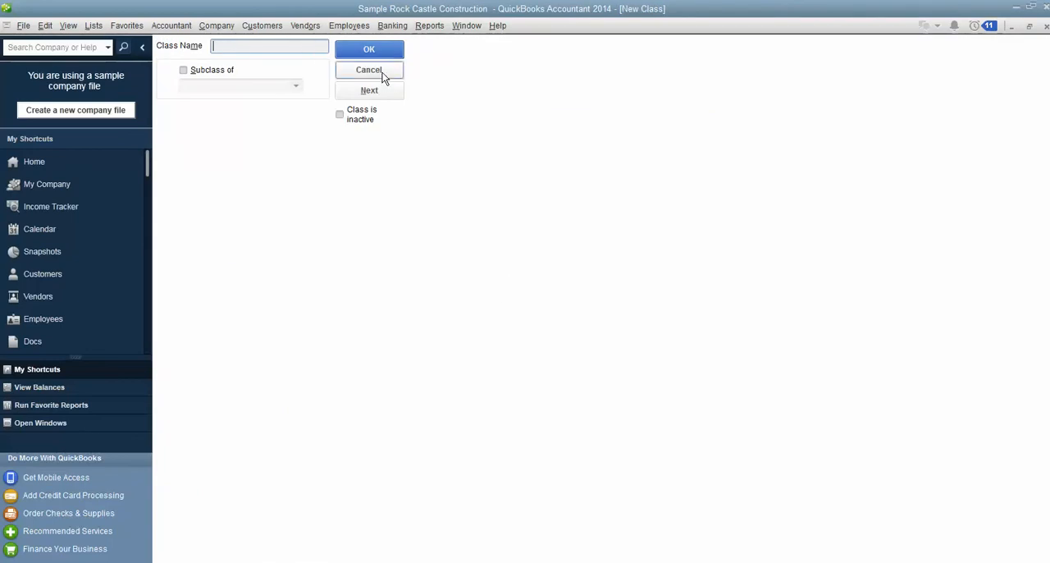
{"action": "left_click", "coordinate": [367, 69]}
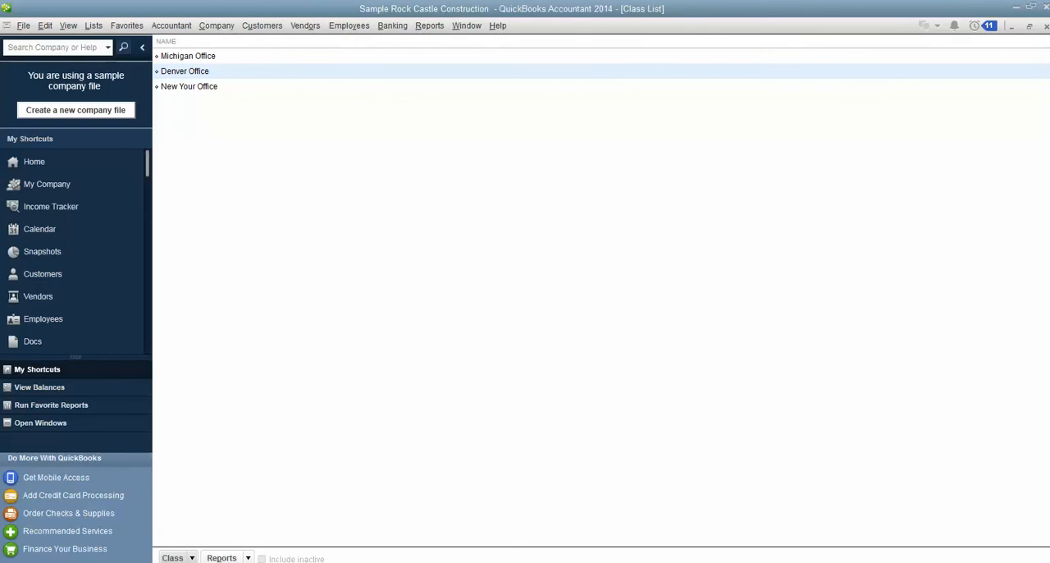
{"action": "left_click", "coordinate": [33, 161]}
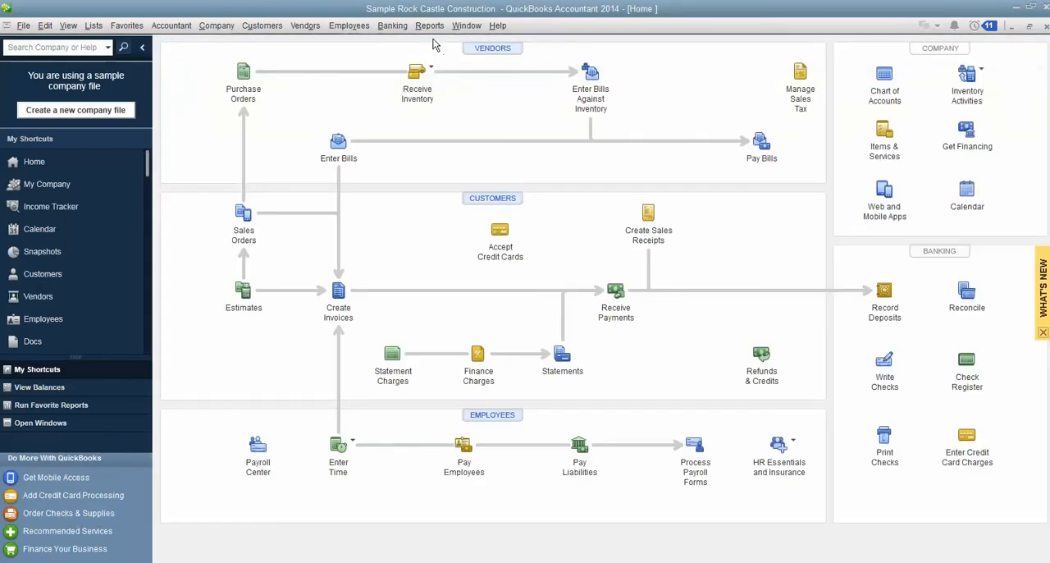
- Run Reports > Company & Financial > Profit & Loss Standard for Rock Castle Construction
{"action": "left_click", "coordinate": [430, 26]}
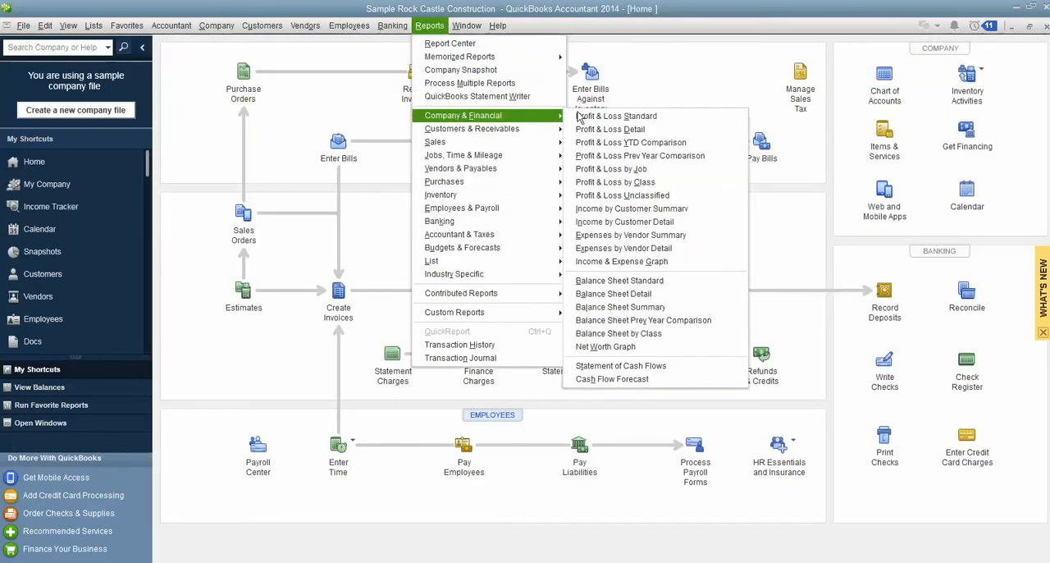
{"action": "mouse_move", "coordinate": [617, 115]}
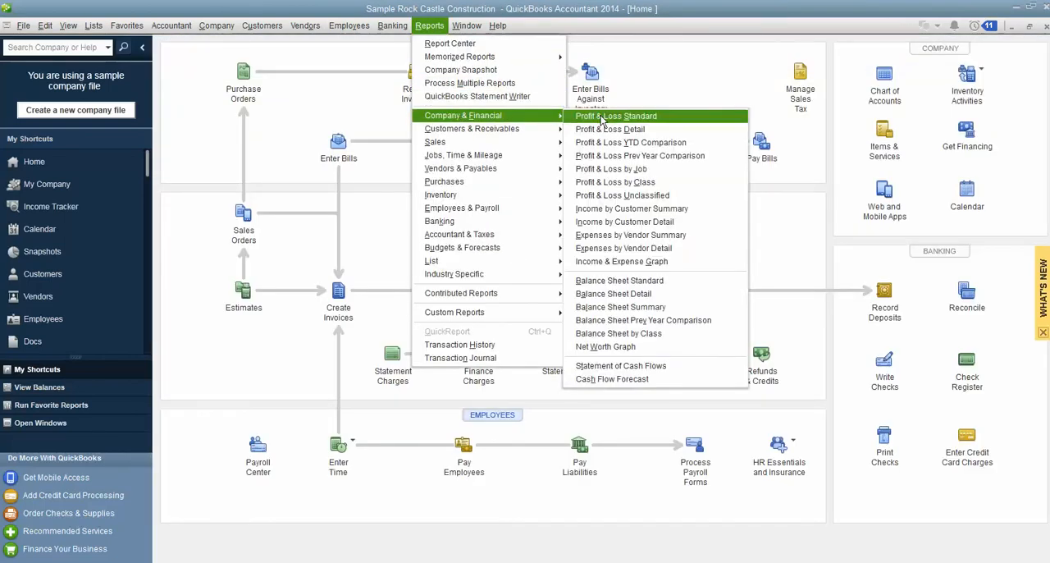
{"action": "left_click", "coordinate": [617, 115]}
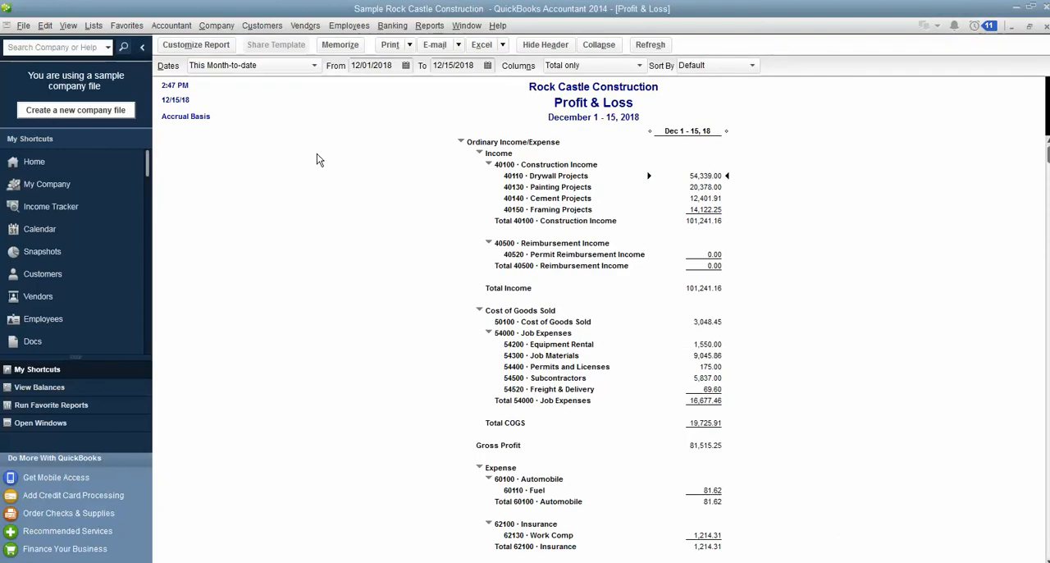
{"action": "mouse_move", "coordinate": [460, 171]}
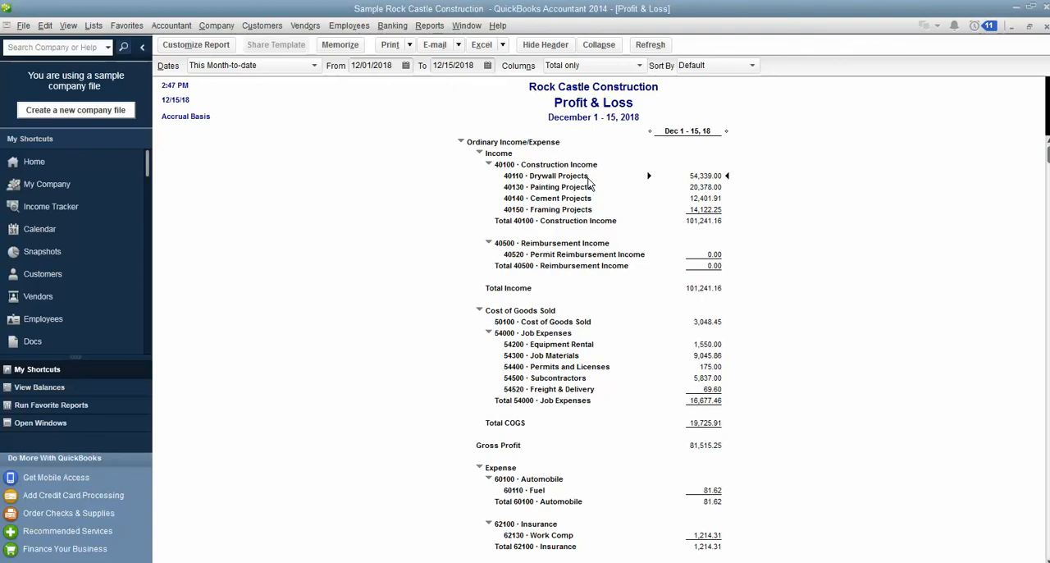
{"action": "mouse_move", "coordinate": [549, 196]}
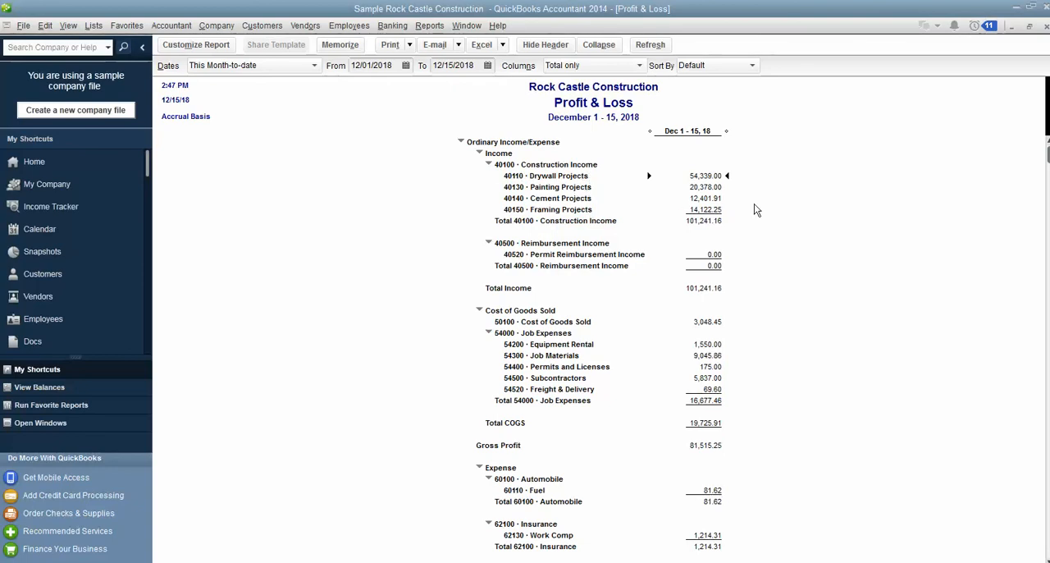
{"action": "mouse_move", "coordinate": [540, 122]}
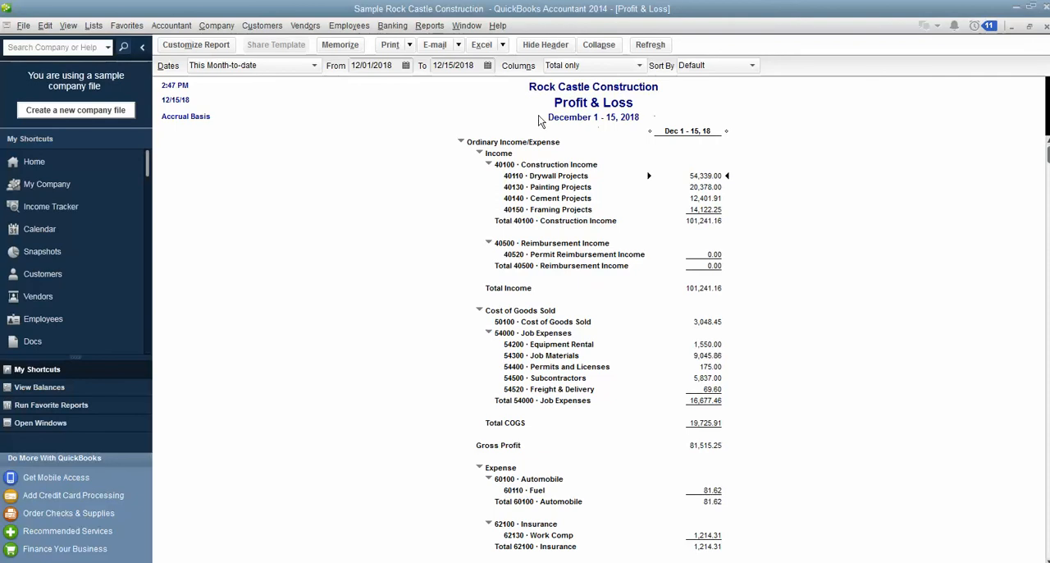
{"action": "mouse_move", "coordinate": [564, 133]}
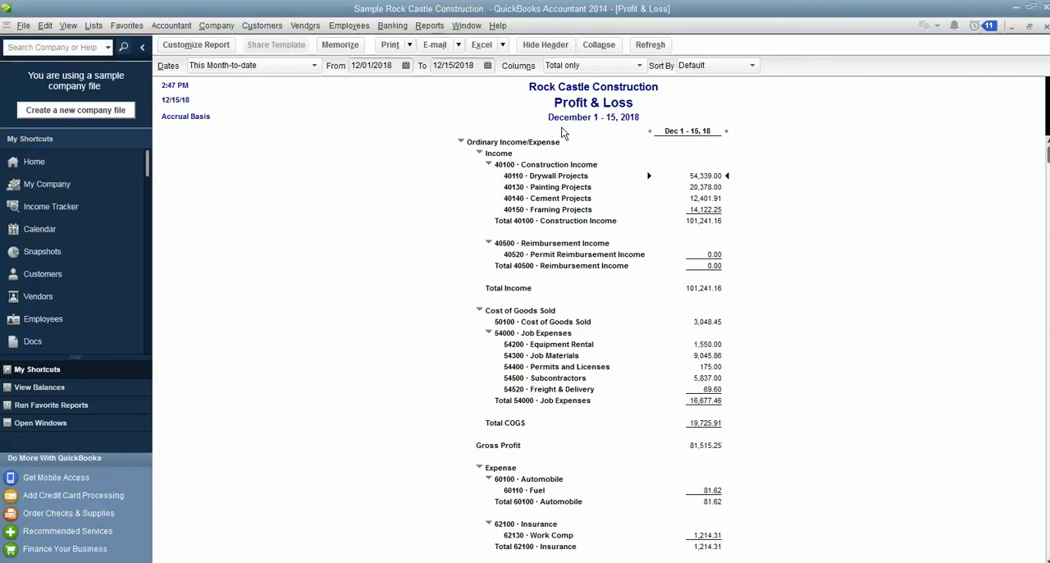
{"action": "mouse_move", "coordinate": [512, 181]}
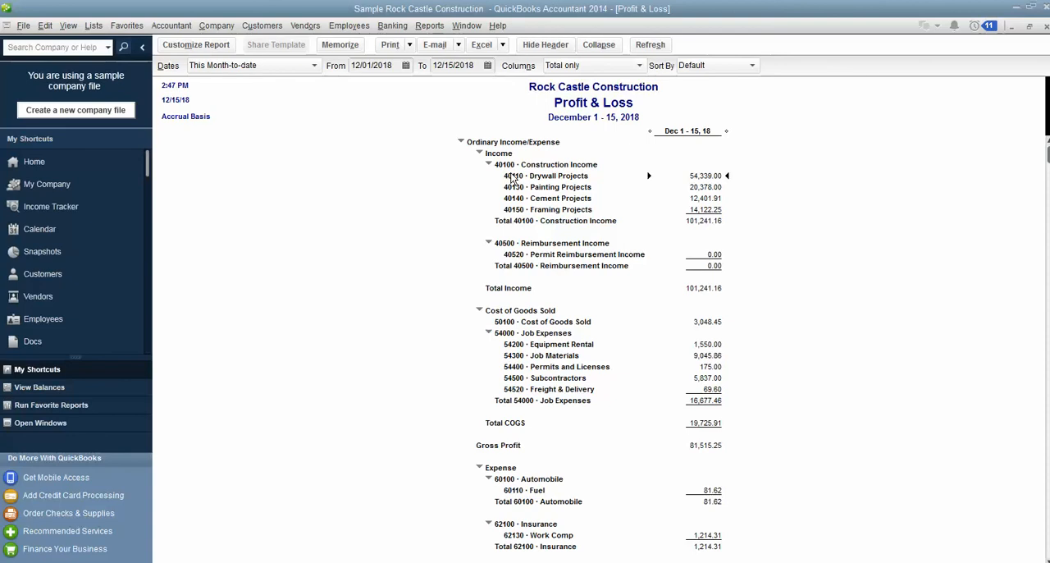
{"action": "mouse_move", "coordinate": [408, 125]}
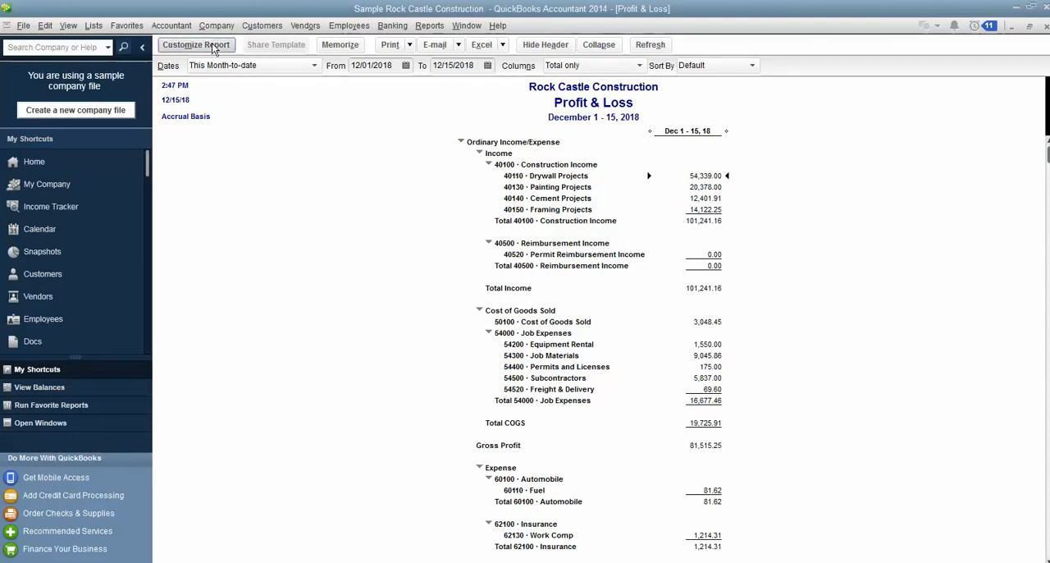
- Customize the Profit & Loss report to display its columns by Class
{"action": "left_click", "coordinate": [197, 44]}
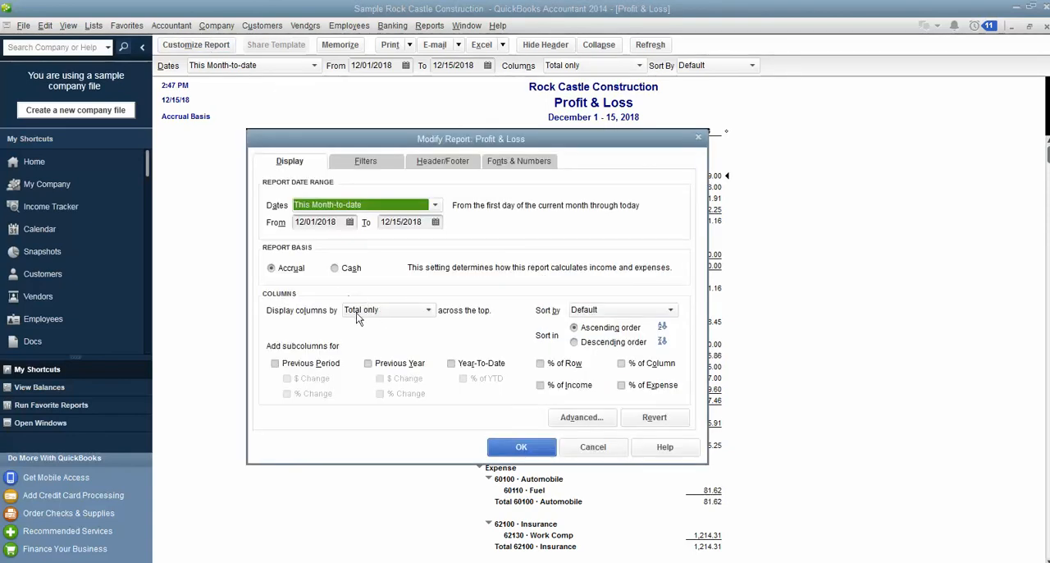
{"action": "mouse_move", "coordinate": [403, 319]}
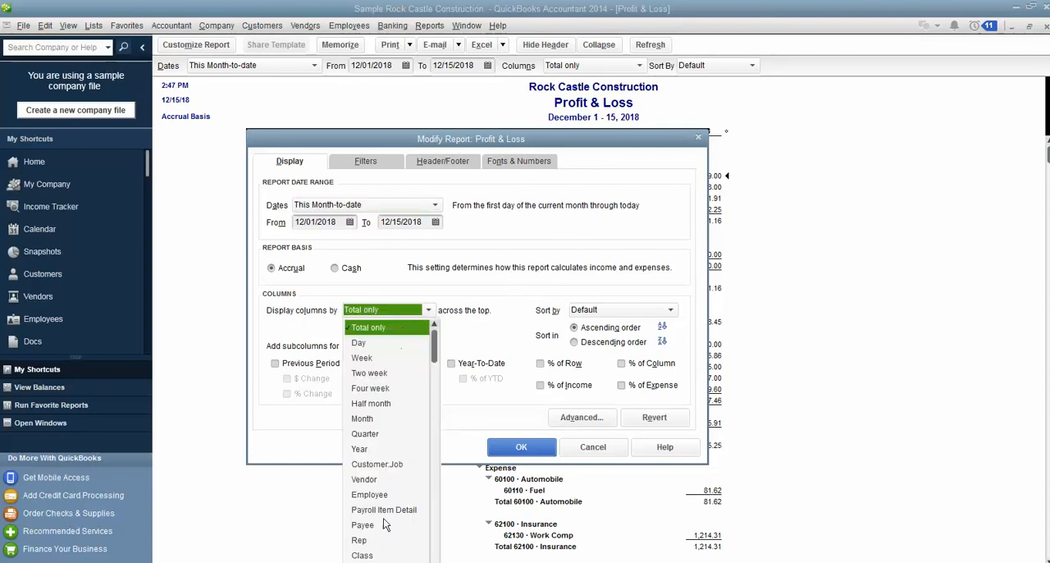
{"action": "left_click", "coordinate": [361, 555]}
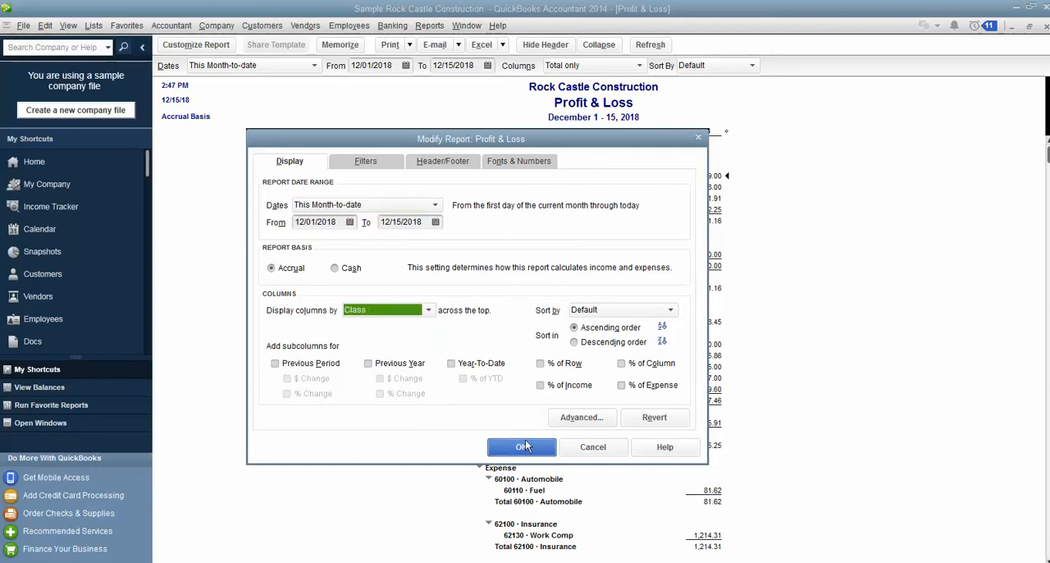
{"action": "left_click", "coordinate": [522, 447]}
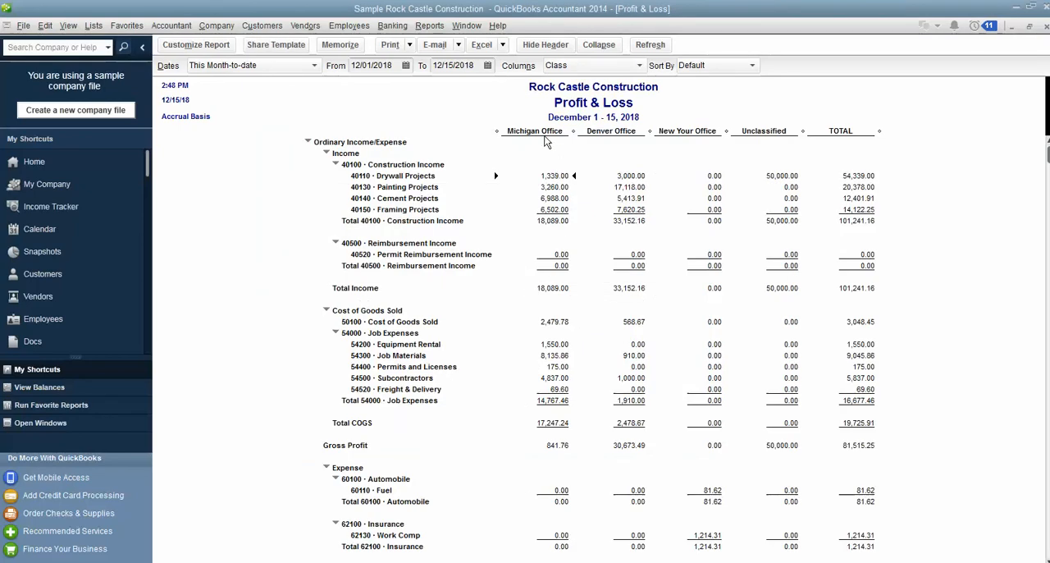
{"action": "mouse_move", "coordinate": [637, 144]}
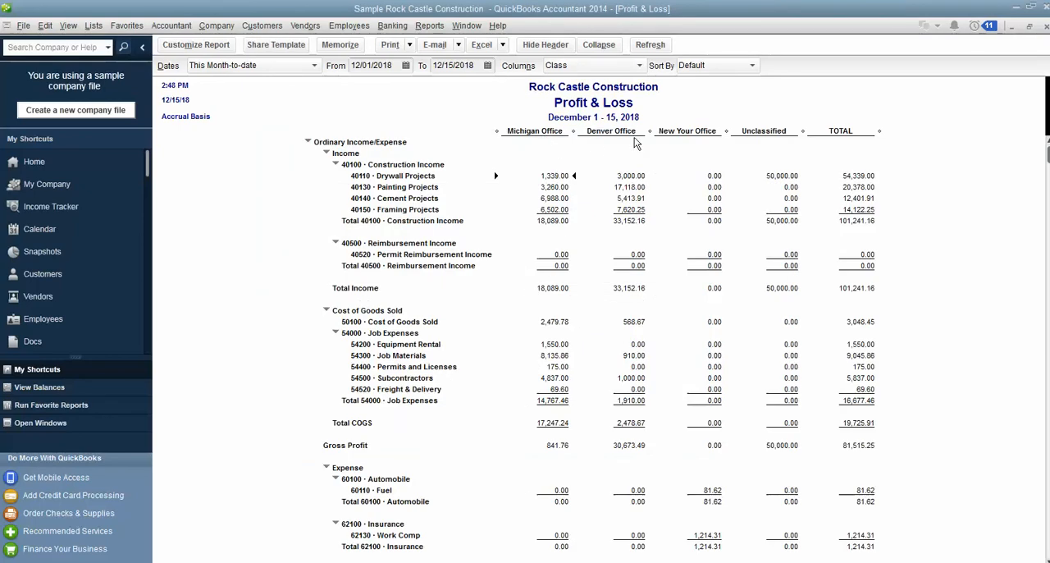
{"action": "mouse_move", "coordinate": [686, 145]}
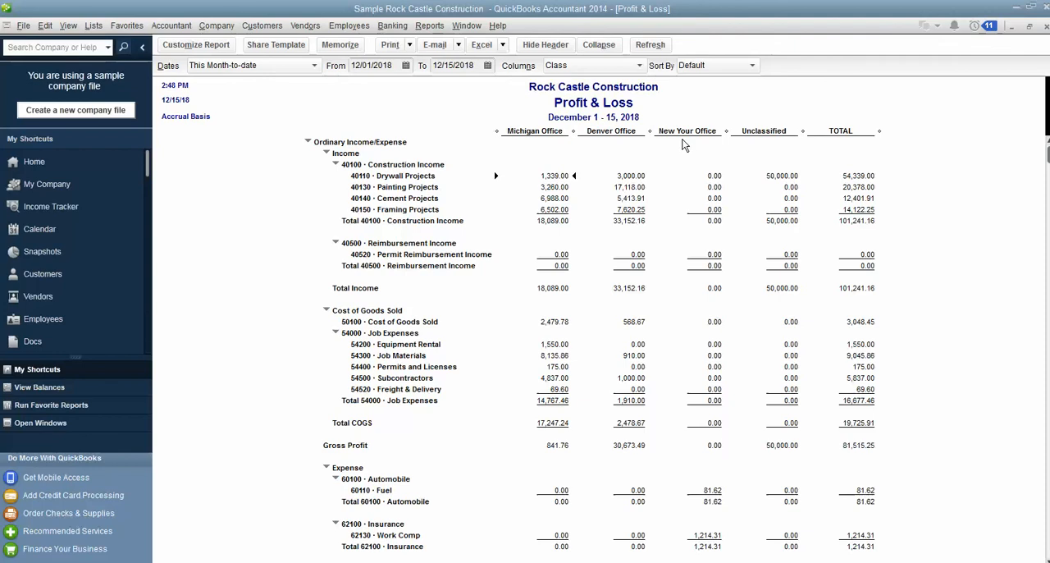
{"action": "mouse_move", "coordinate": [775, 154]}
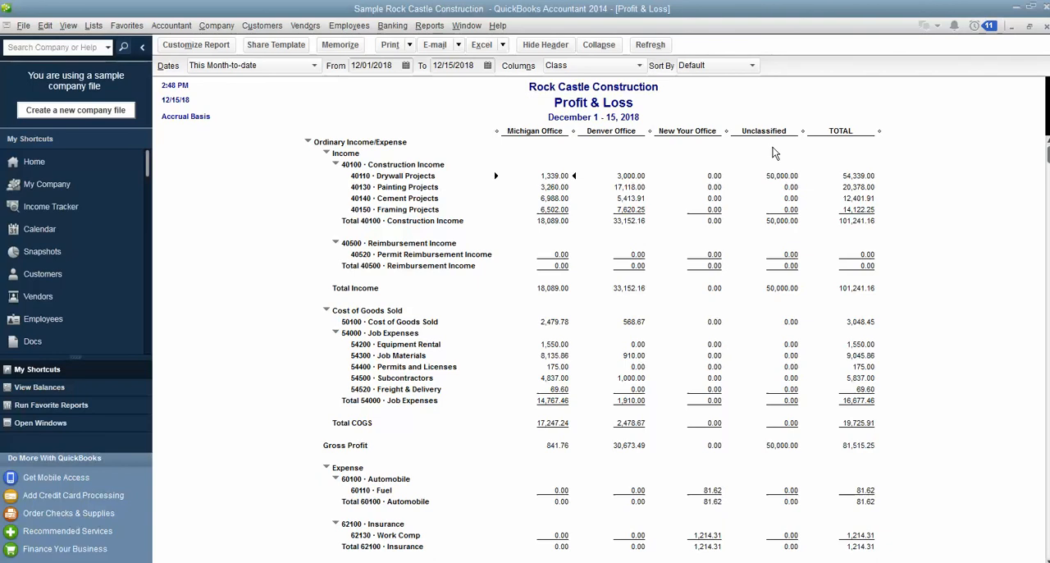
{"action": "mouse_move", "coordinate": [709, 122]}
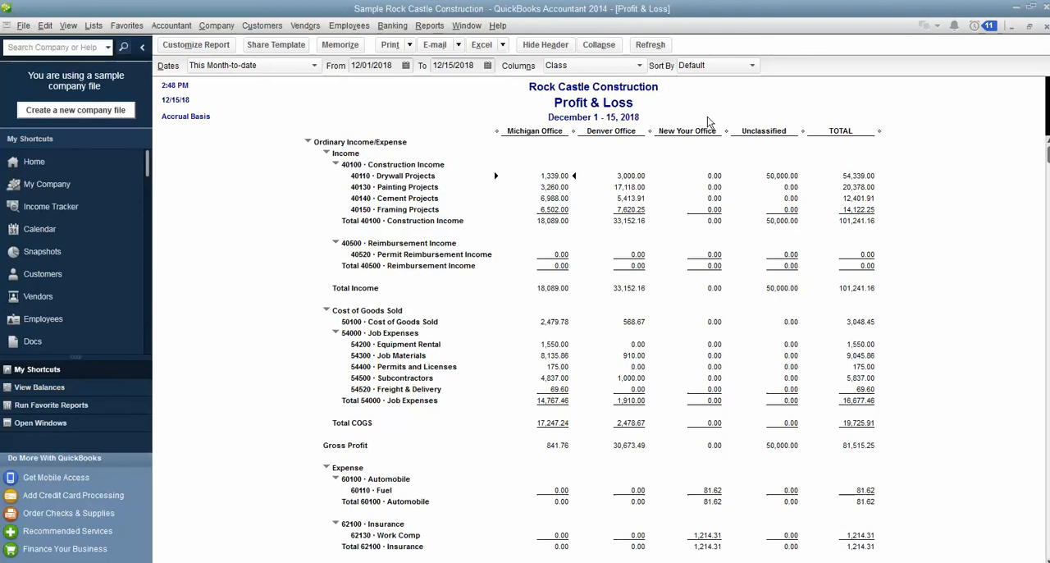
{"action": "mouse_move", "coordinate": [739, 153]}
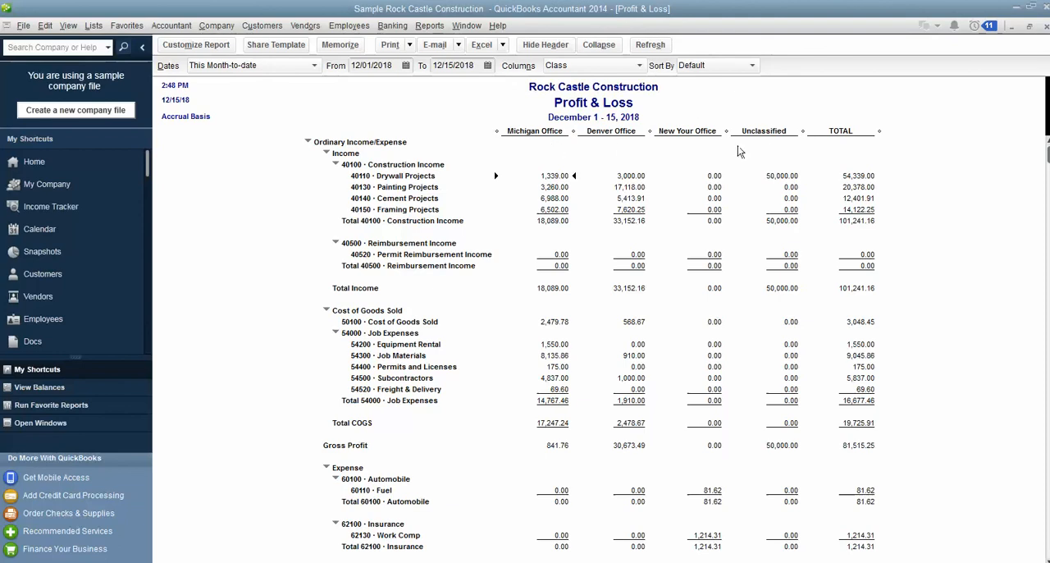
{"action": "mouse_move", "coordinate": [801, 364]}
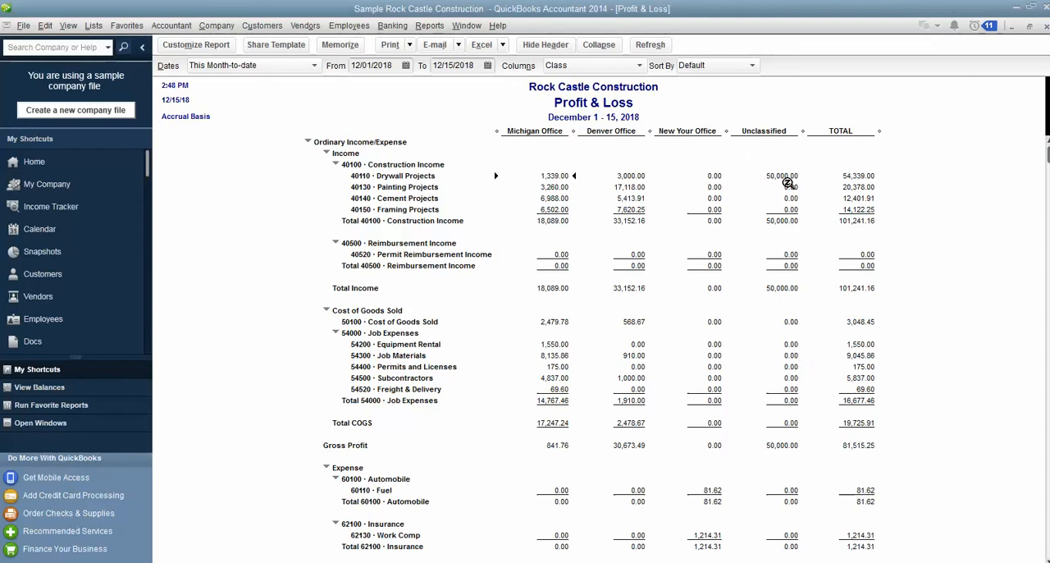
{"action": "mouse_move", "coordinate": [787, 155]}
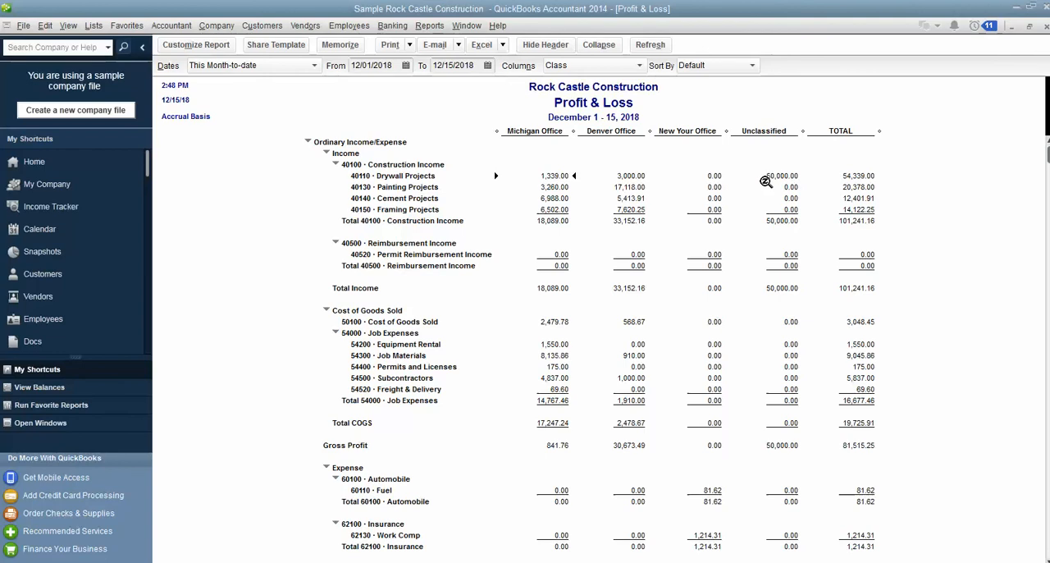
{"action": "mouse_move", "coordinate": [768, 183]}
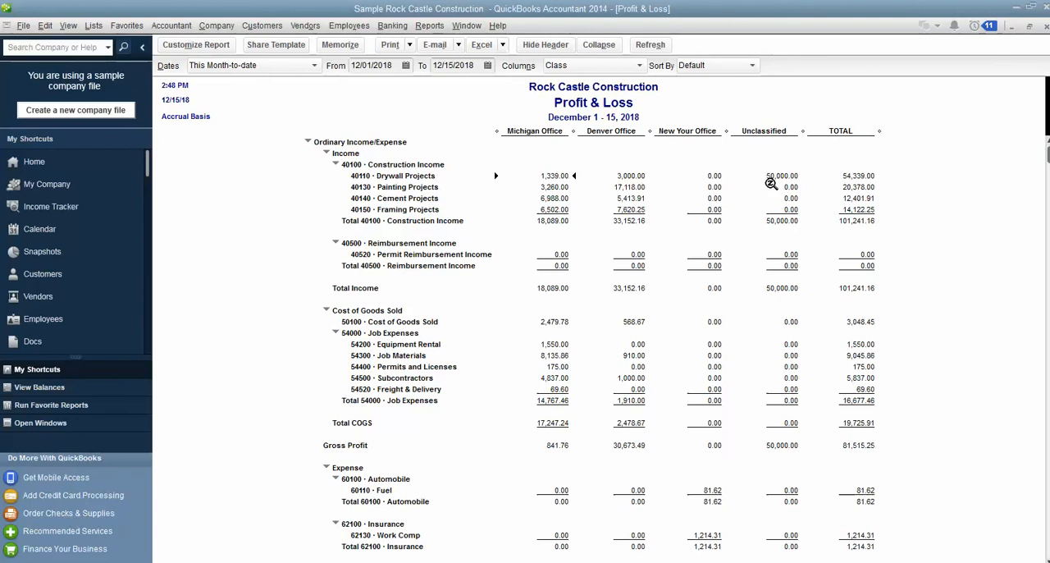
{"action": "mouse_move", "coordinate": [770, 184]}
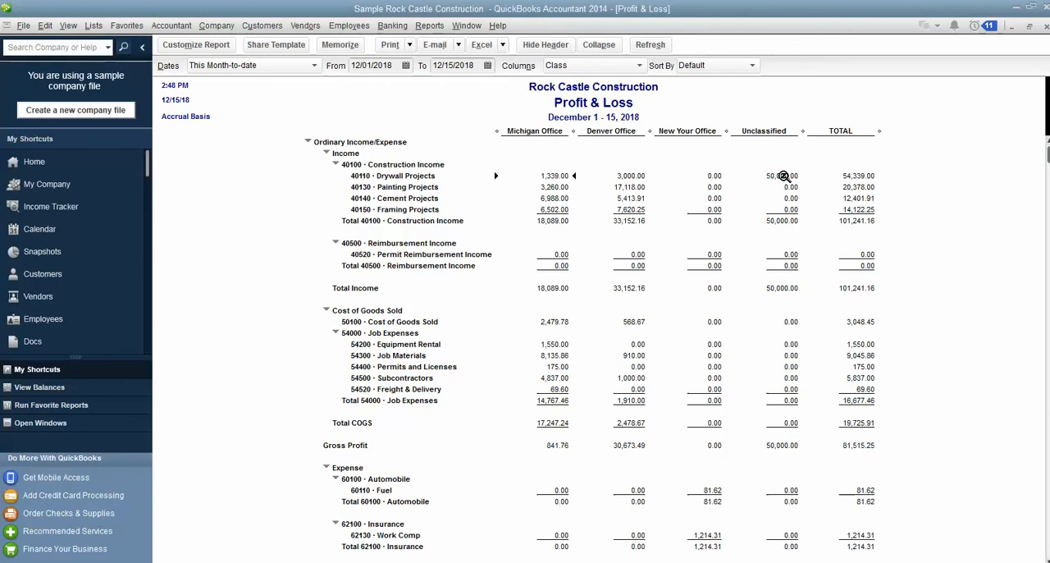
{"action": "mouse_move", "coordinate": [617, 181]}
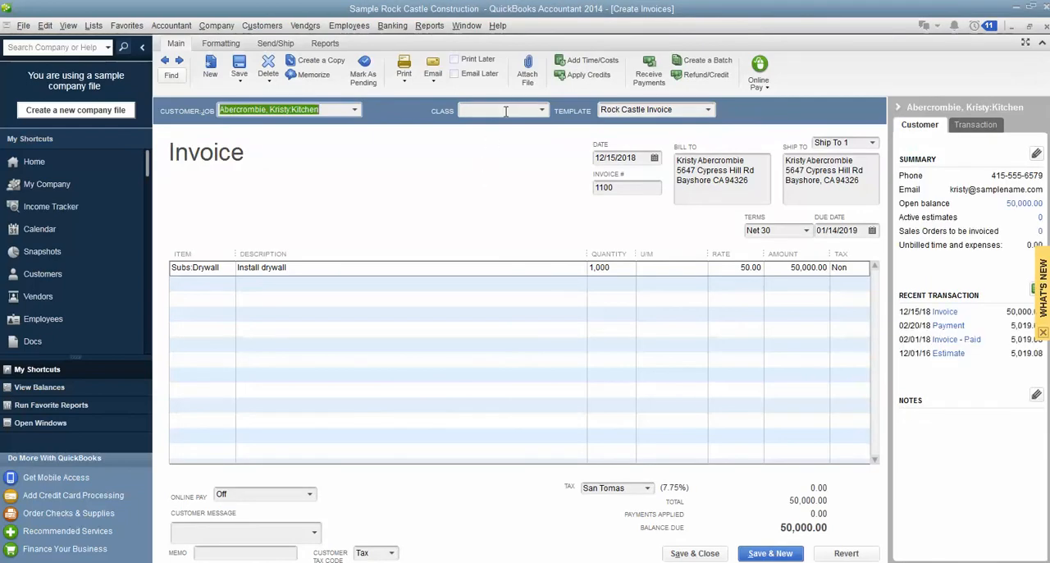
- Assign the New York Office class to invoice 1100, save it and confirm recording the change
{"action": "left_click", "coordinate": [501, 110]}
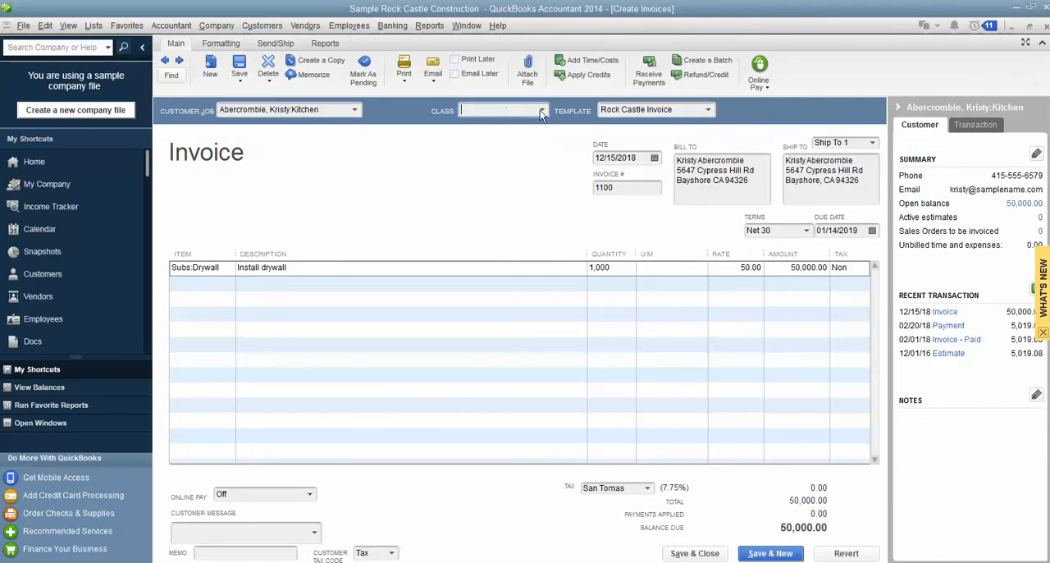
{"action": "left_click", "coordinate": [545, 110]}
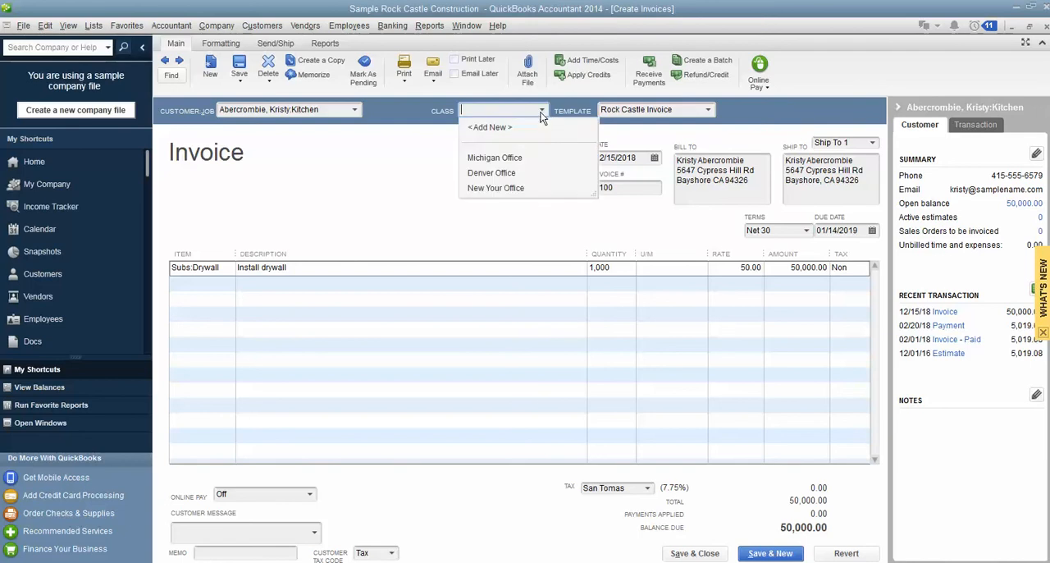
{"action": "mouse_move", "coordinate": [495, 195]}
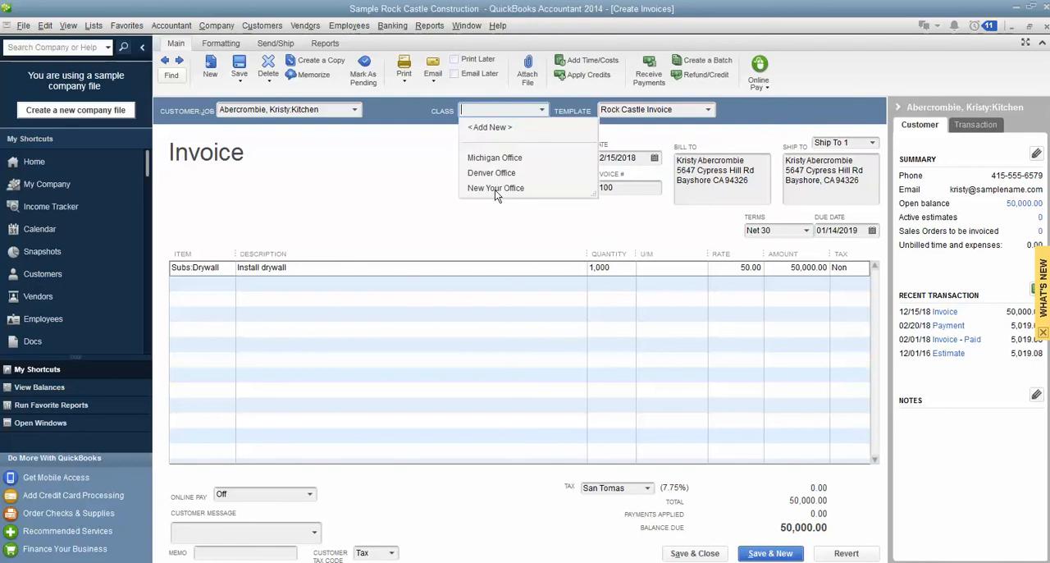
{"action": "mouse_move", "coordinate": [519, 197]}
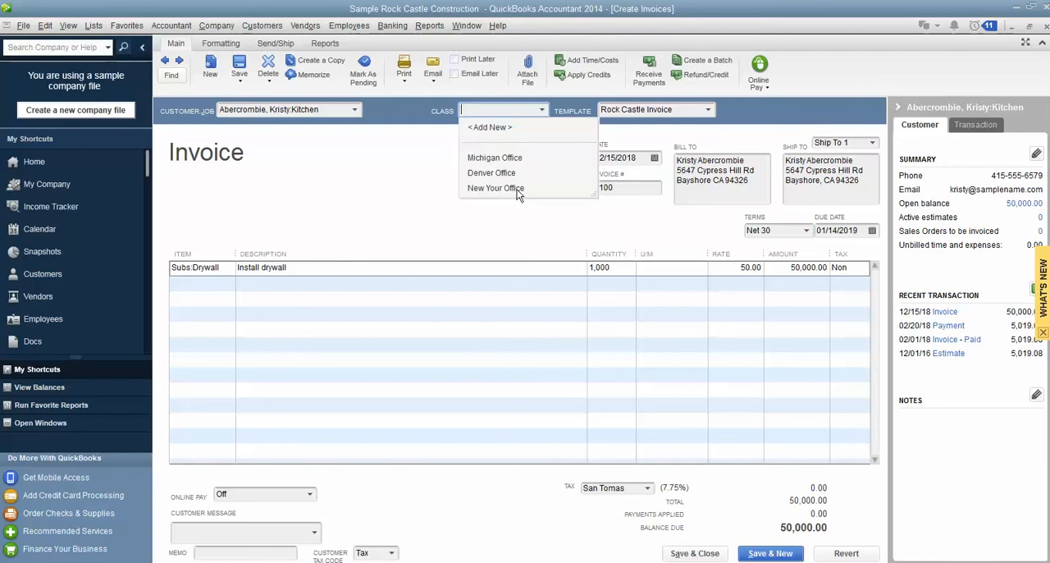
{"action": "left_click", "coordinate": [495, 187]}
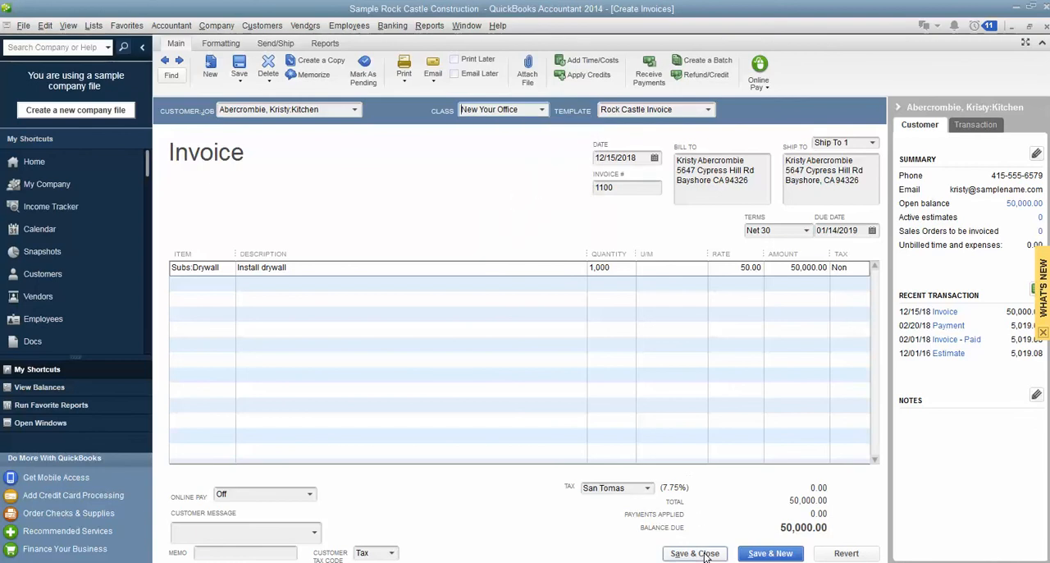
{"action": "left_click", "coordinate": [693, 553]}
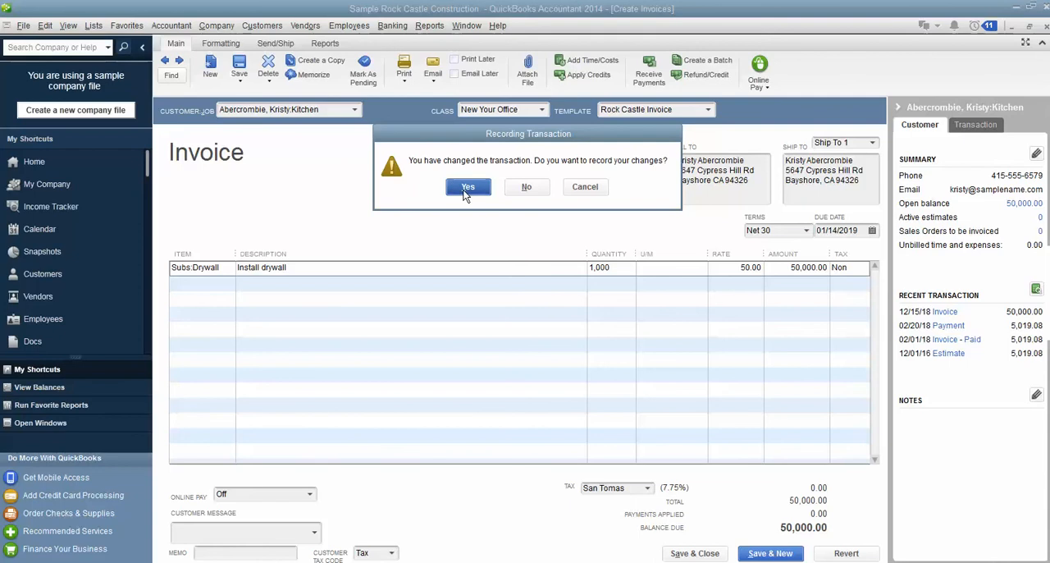
{"action": "left_click", "coordinate": [468, 187]}
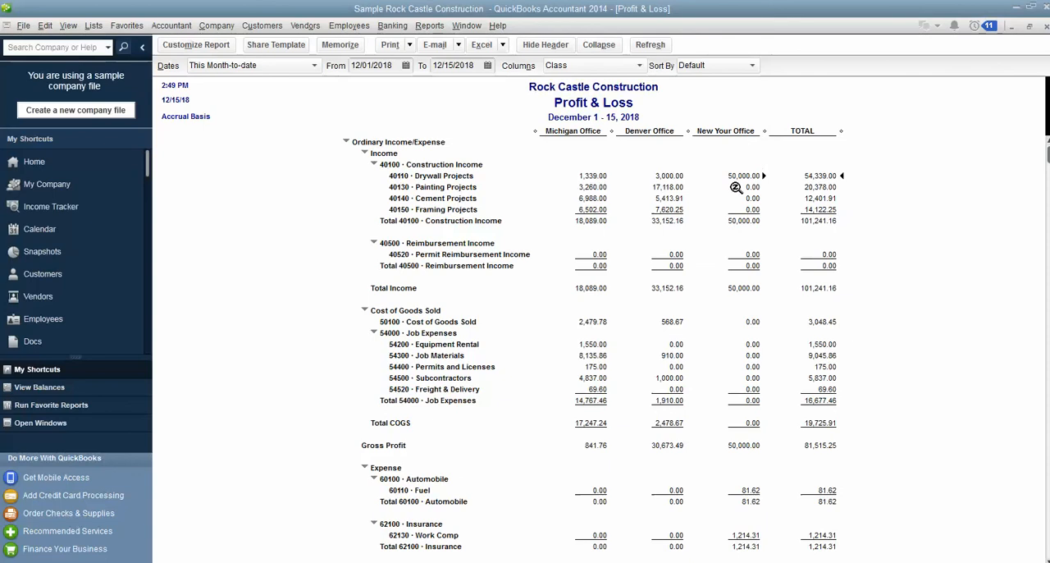
{"action": "mouse_move", "coordinate": [737, 165]}
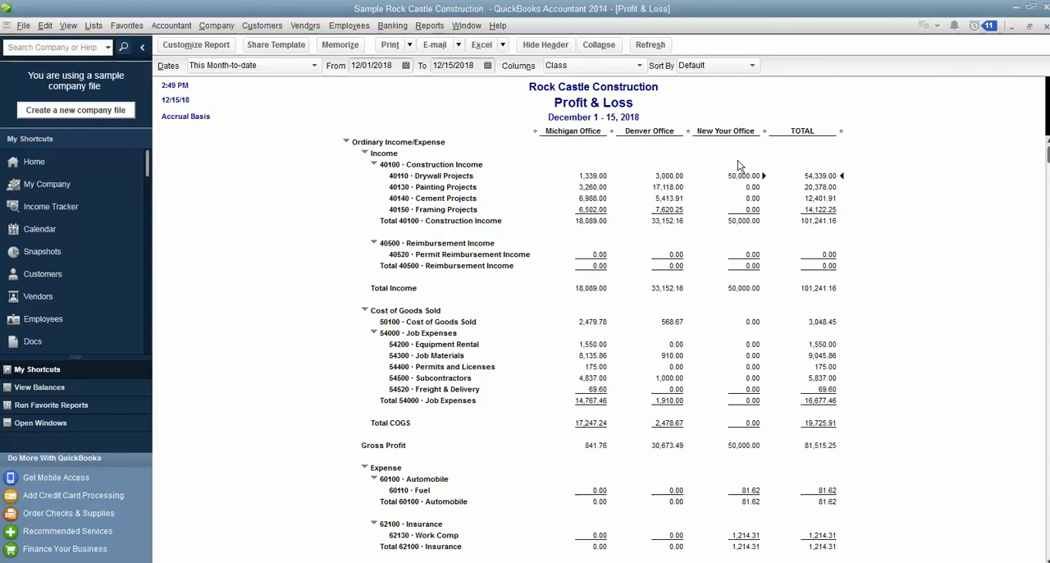
{"action": "mouse_move", "coordinate": [765, 131]}
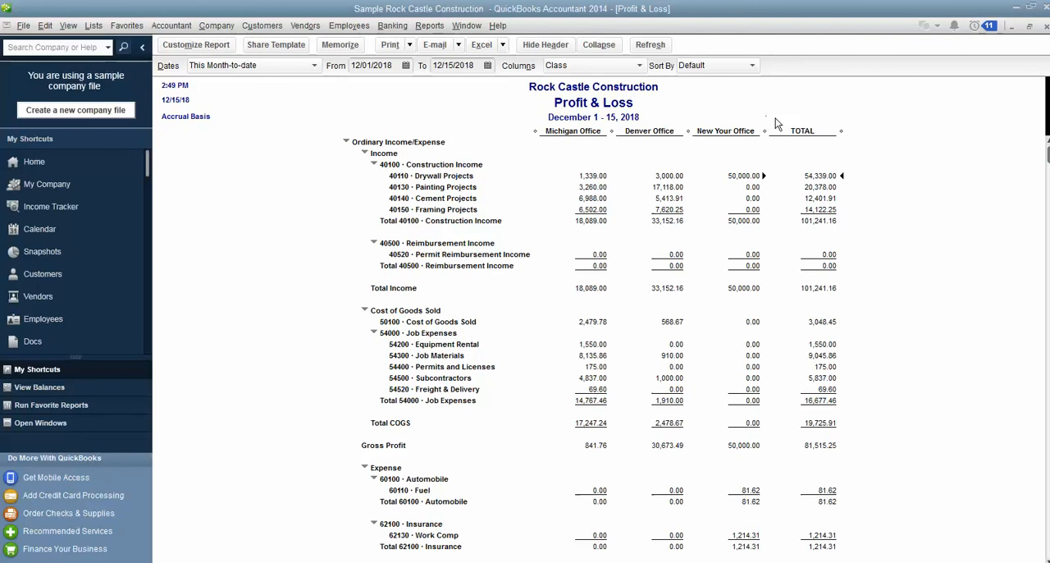
{"action": "mouse_move", "coordinate": [789, 125]}
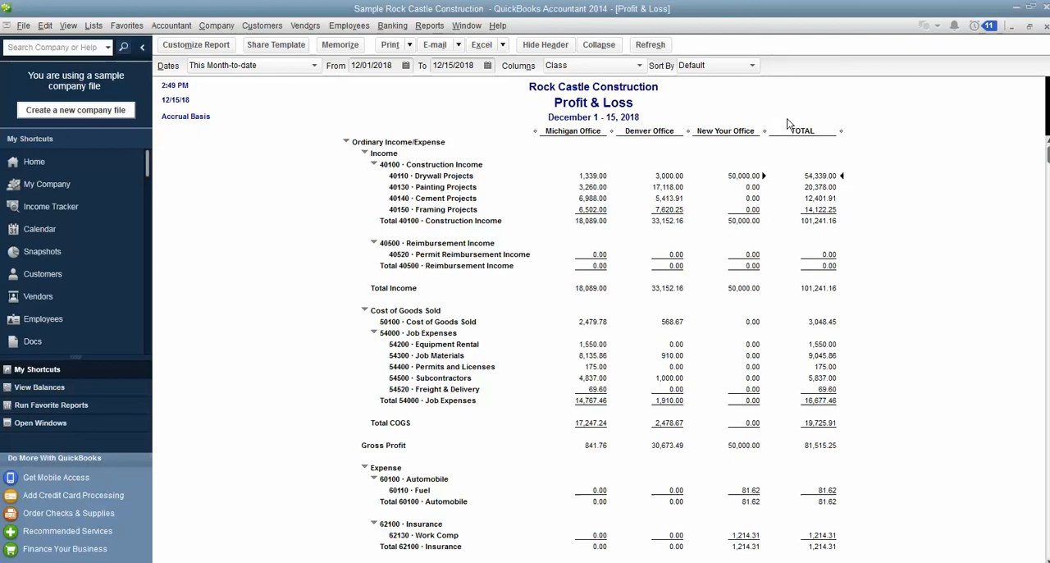
{"action": "mouse_move", "coordinate": [762, 169]}
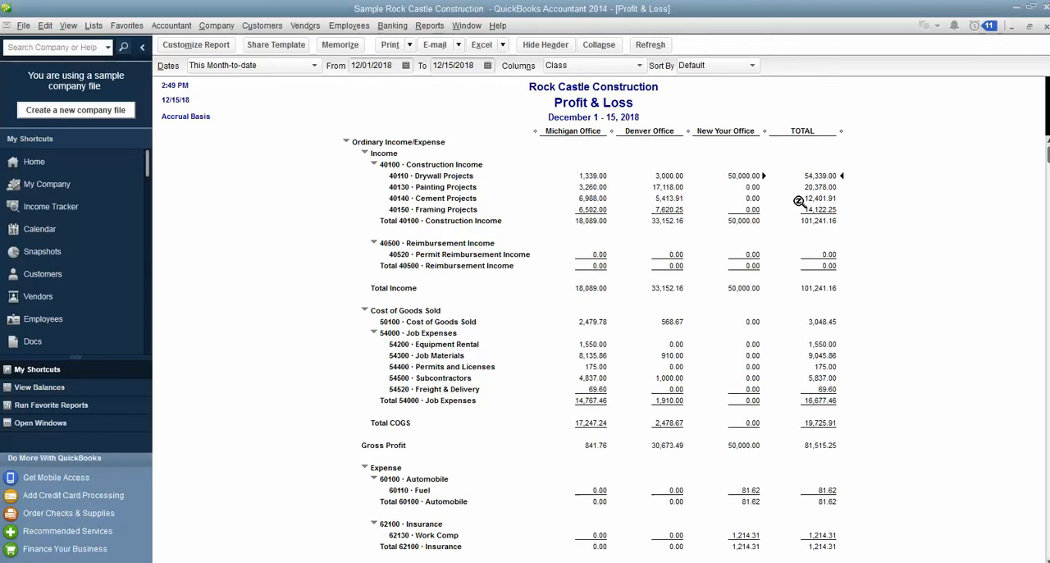
{"action": "mouse_move", "coordinate": [837, 103]}
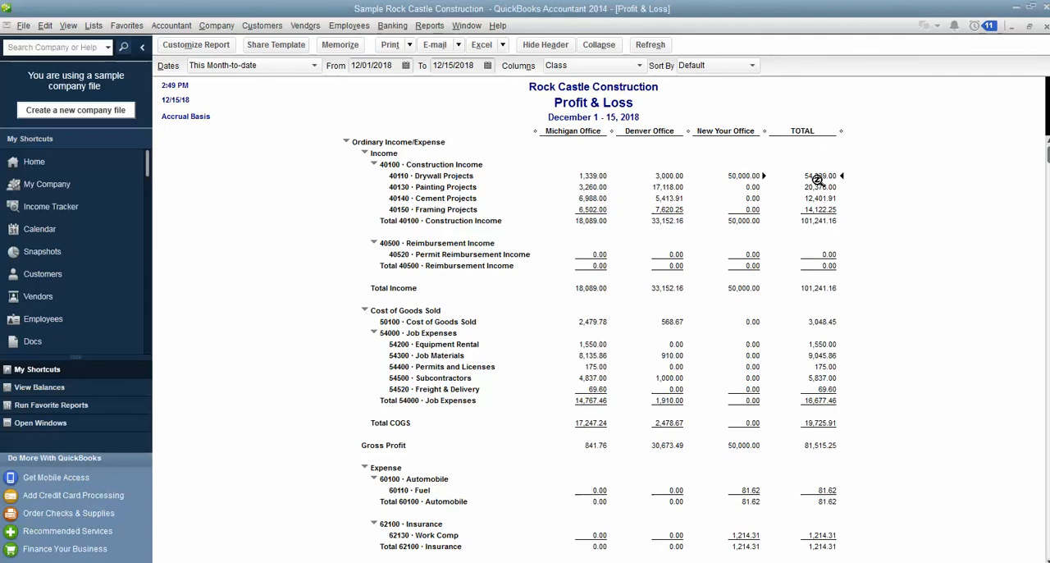
{"action": "mouse_move", "coordinate": [662, 133]}
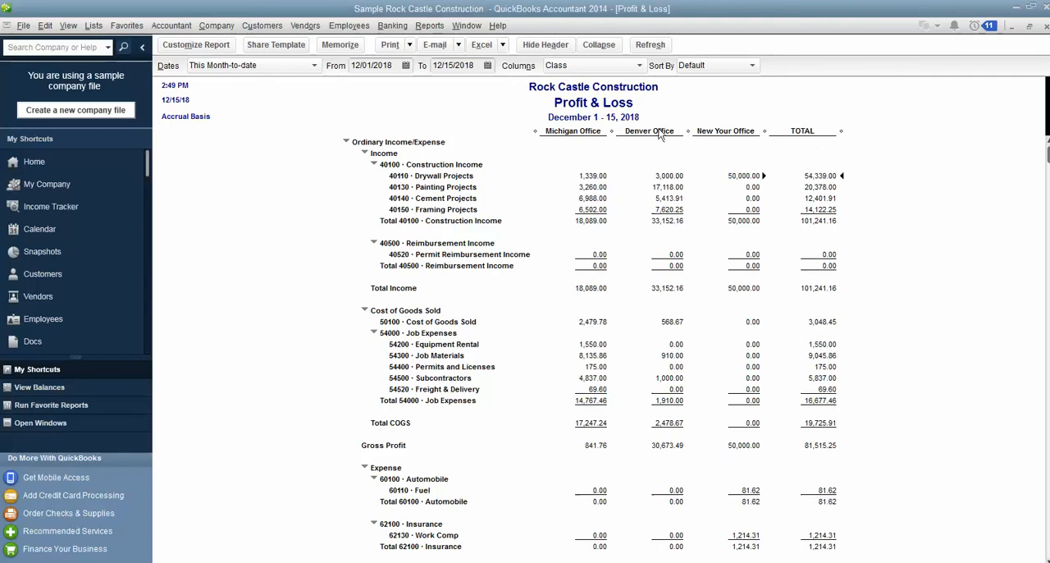
{"action": "mouse_move", "coordinate": [484, 182]}
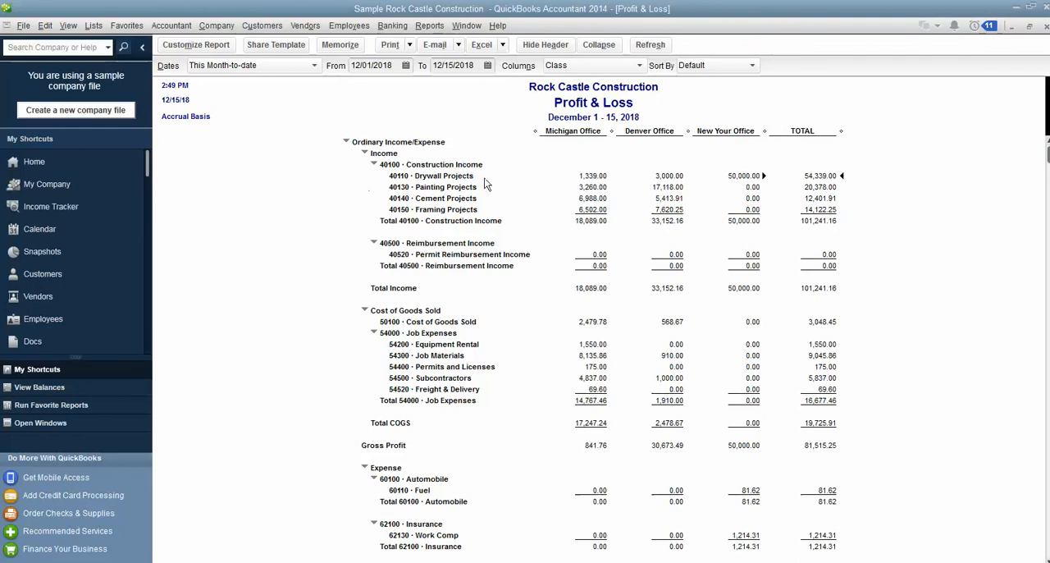
{"action": "mouse_move", "coordinate": [486, 217]}
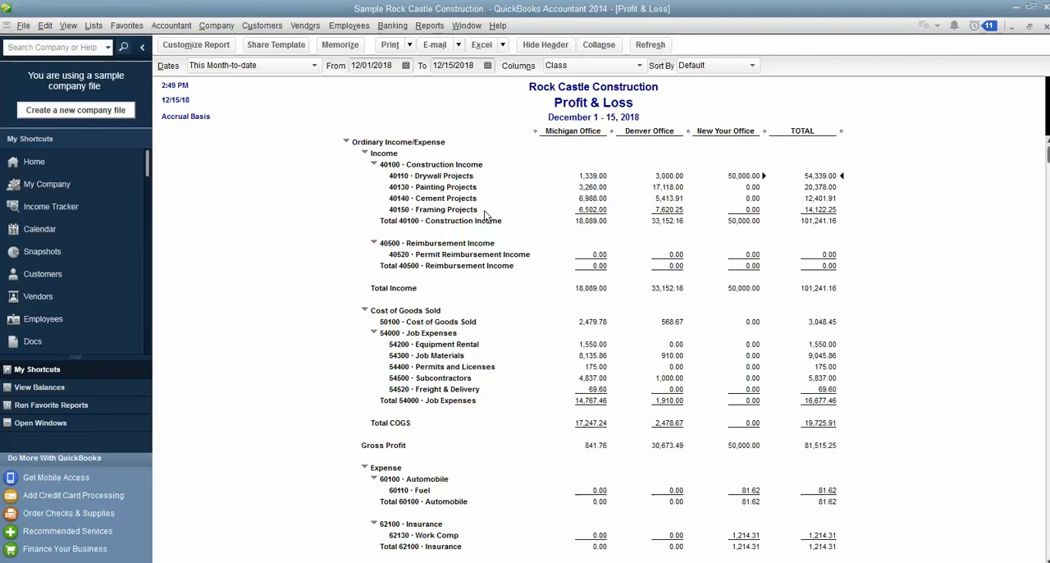